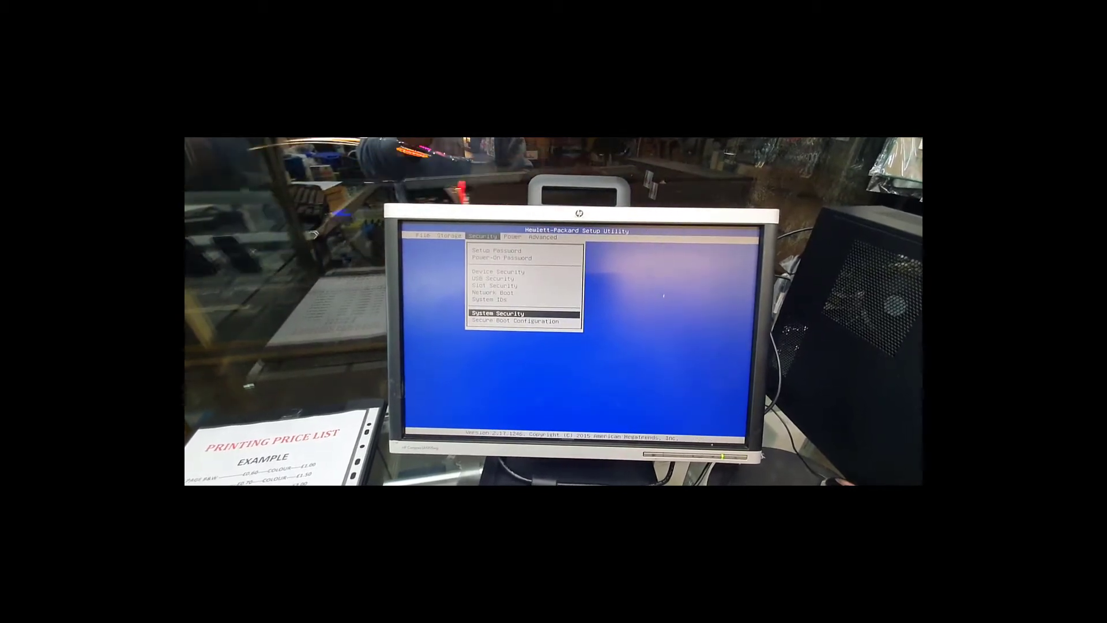
Move down through the Security menu toward System Security and Secure Boot Configuration.
key("Down")
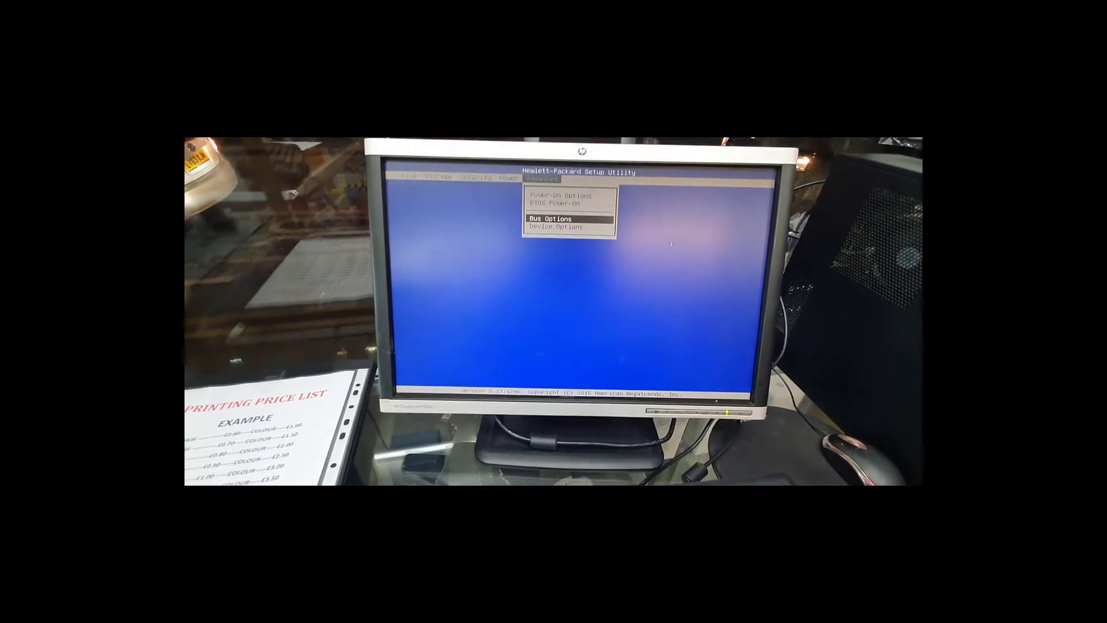
Open an Advanced menu entry to browse Bus Options and Device Options.
key("Enter")
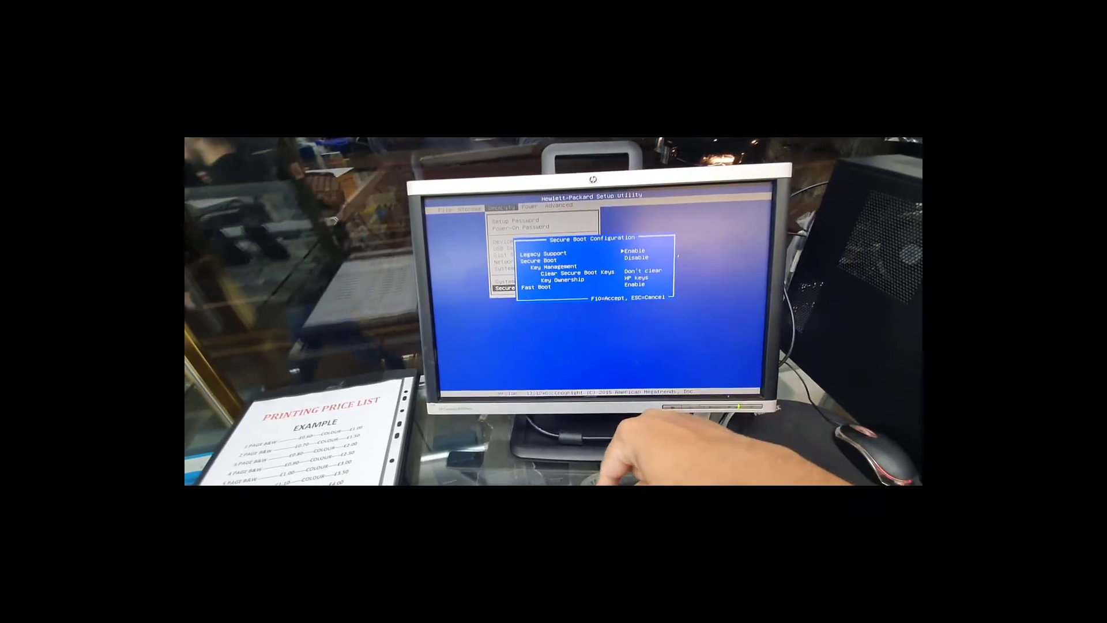
Leave Secure Boot Configuration after enabling Legacy Support, heading to the File menu.
key("Escape")
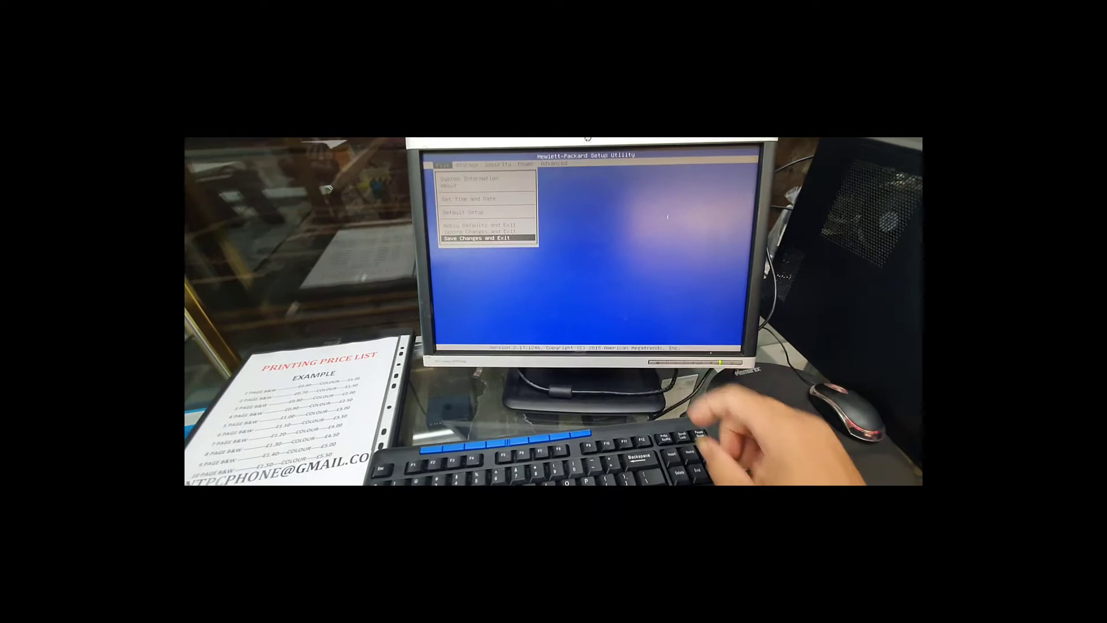
Confirm Save Changes and Exit from the File menu.
key("enter")
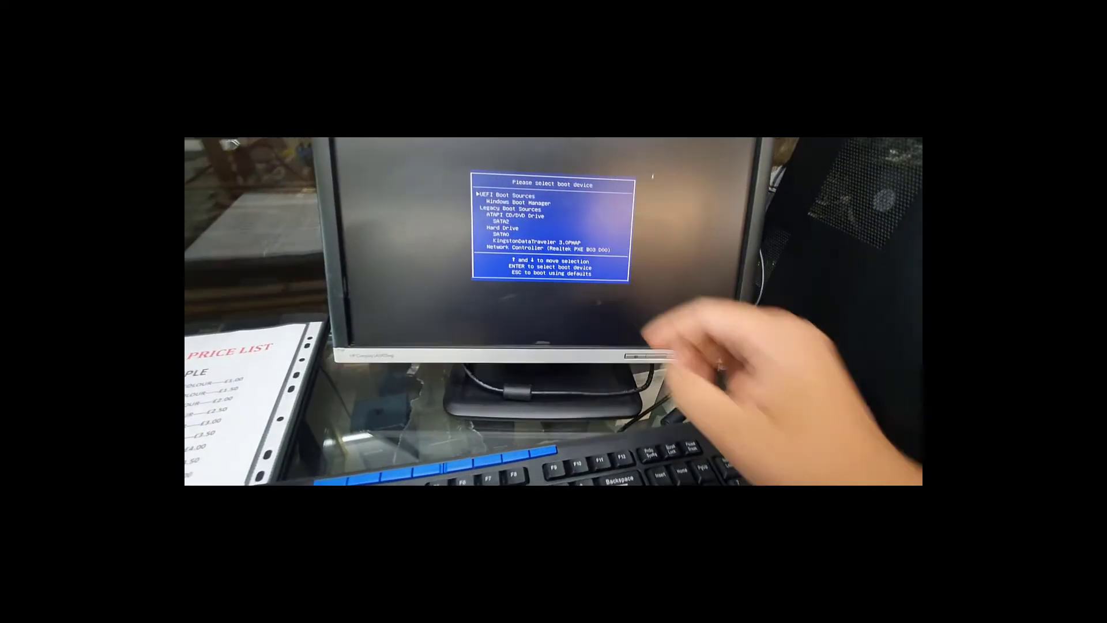
Highlight KingstonDataTraveler under Legacy Boot Sources in the F9 boot menu.
key("down")
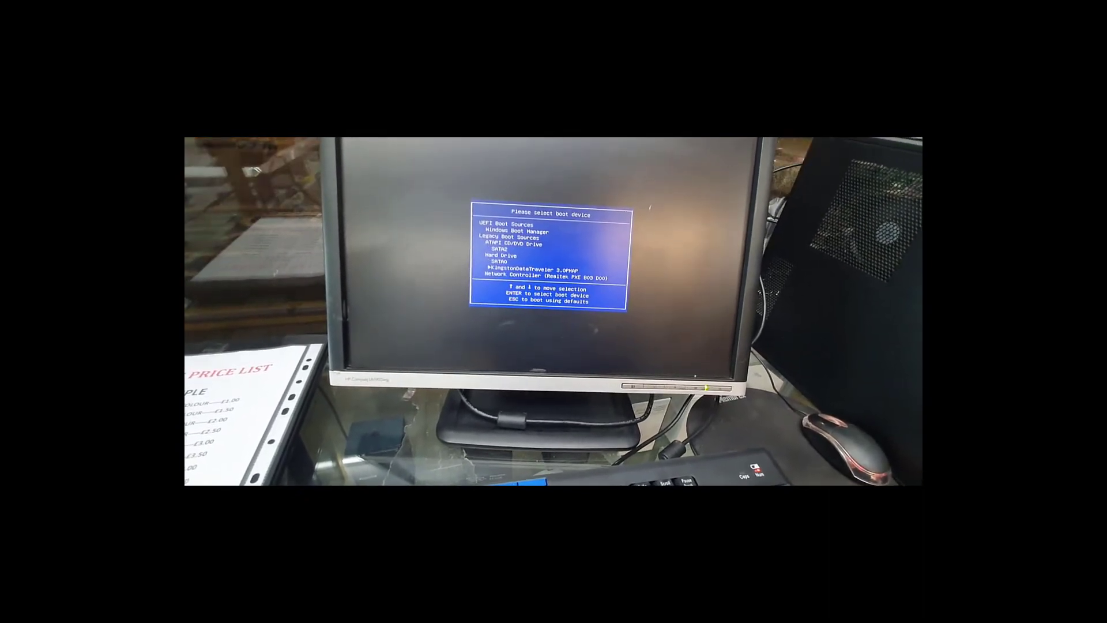